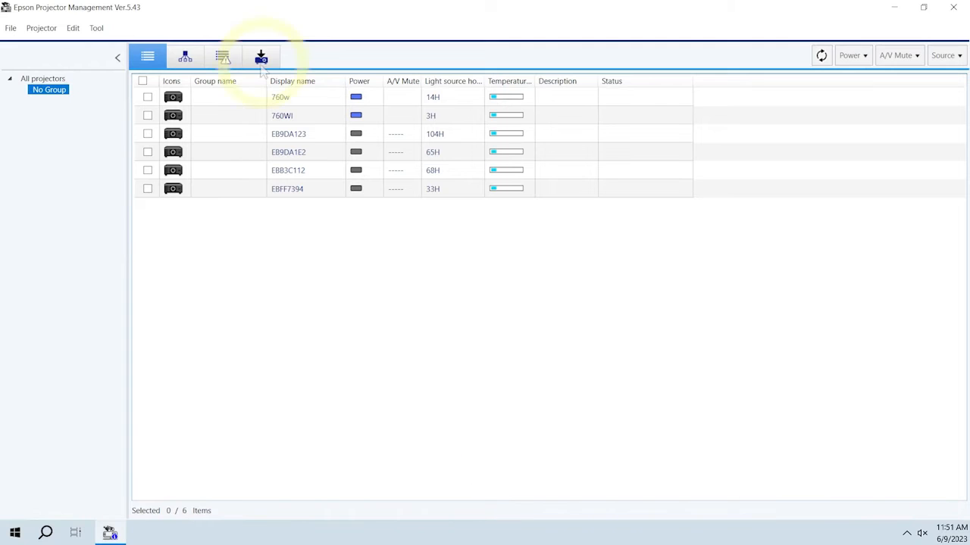
Switch to the Firmware Update view showing projectors grouped into Building A and Building B
left_click(260, 56)
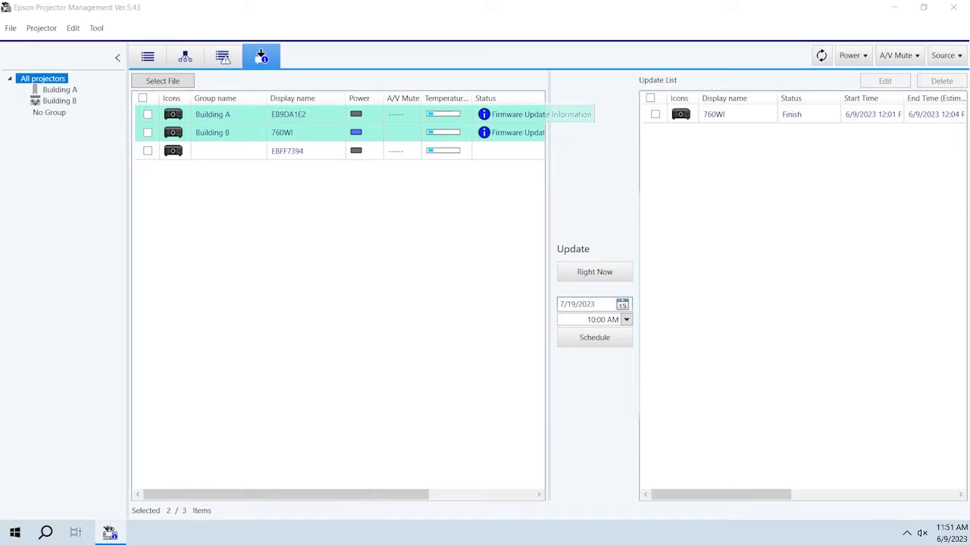
left_click(148, 132)
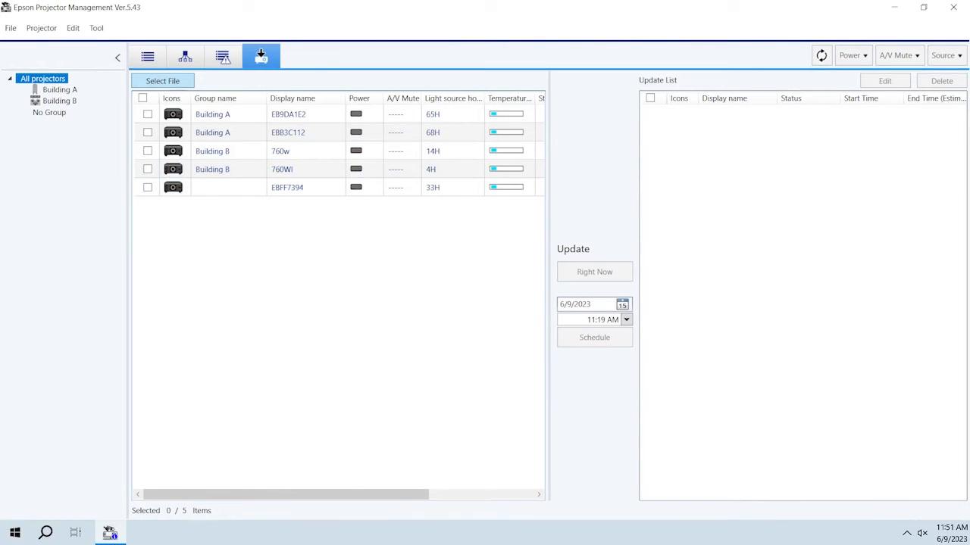
mouse_move(266, 147)
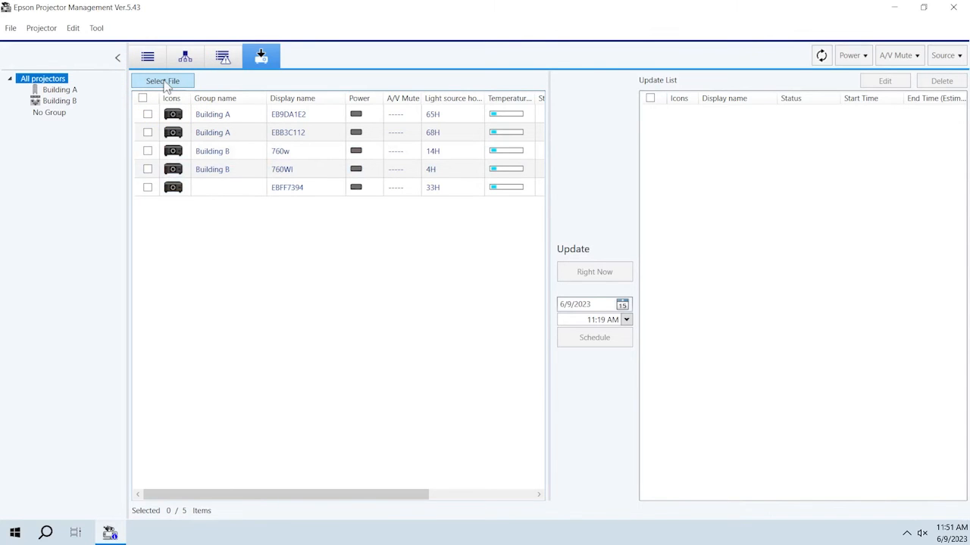
Load EPSONPJ_HA78_WWV111.bin from Downloads as the EPSON 760W Series firmware, version WWV111
left_click(162, 81)
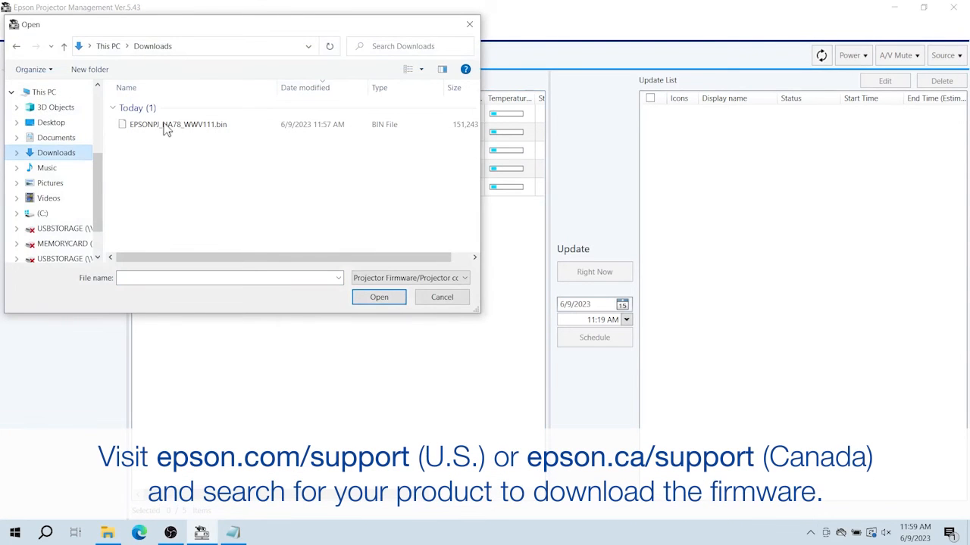
left_click(178, 124)
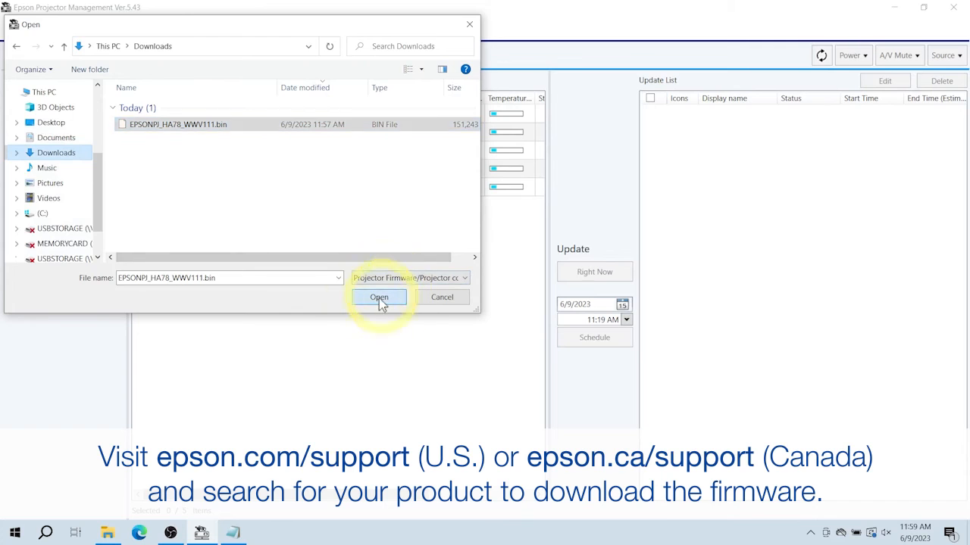
left_click(379, 297)
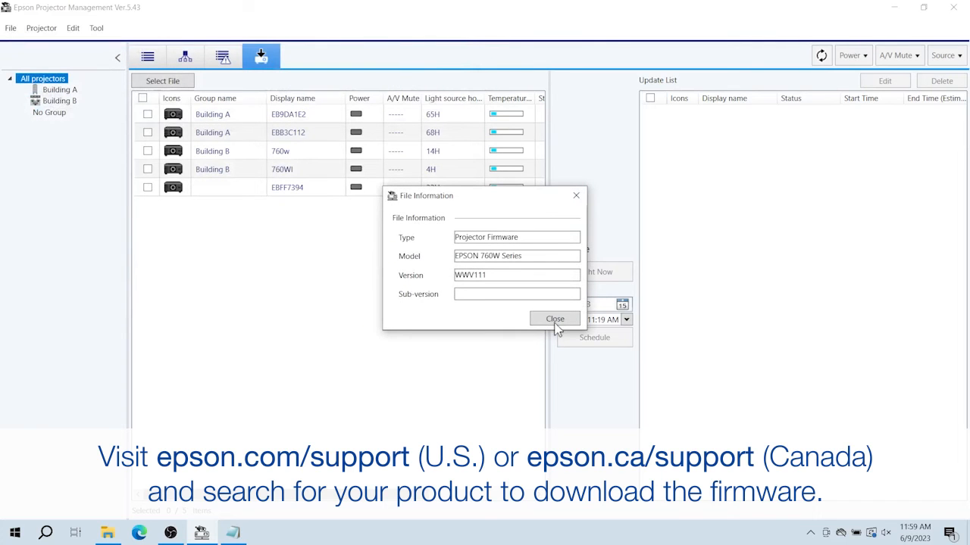
Dismiss the File Information dialog, leaving only Building B's 760w and 760WI listed
left_click(555, 318)
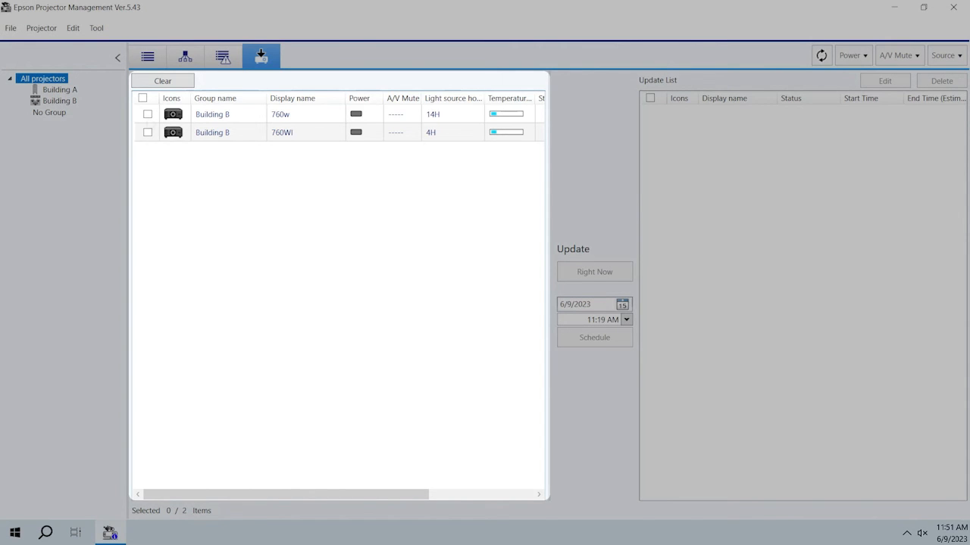
Check both Building B projectors, 760w and 760WI, for the firmware update
left_click(148, 115)
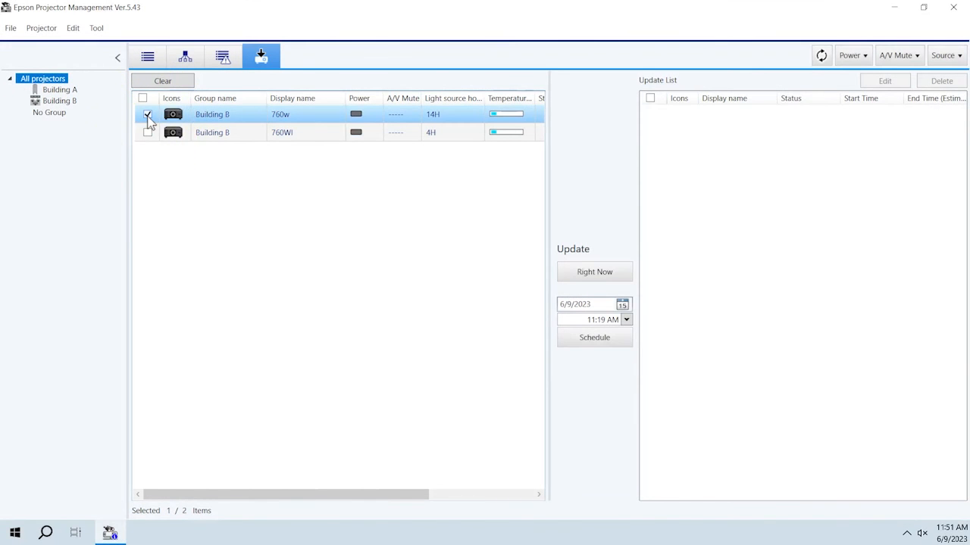
left_click(142, 98)
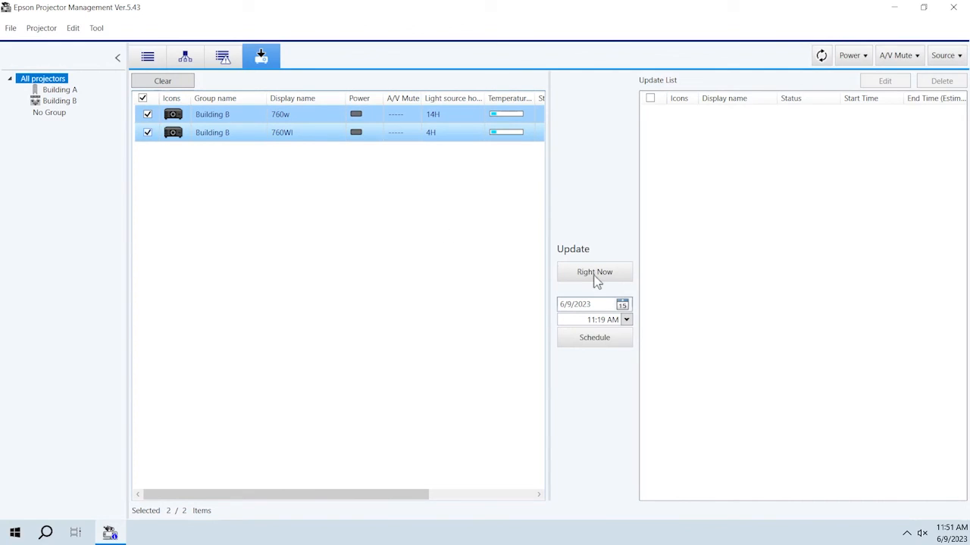